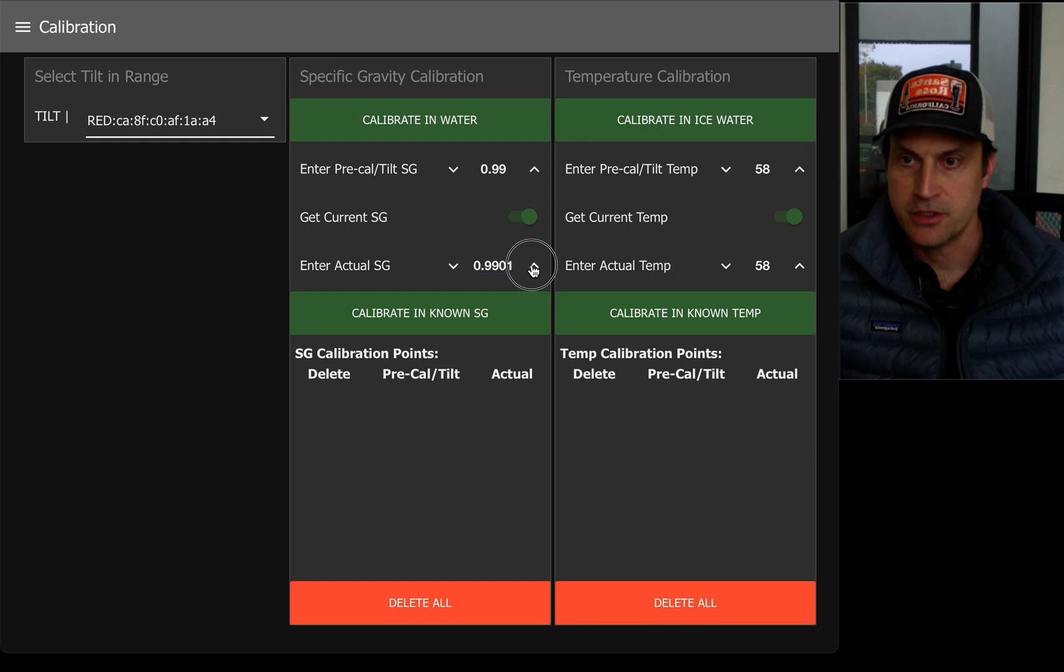
Turn off Get Current SG and raise Enter Actual SG from 0.99 to above 1.03.
click(523, 218)
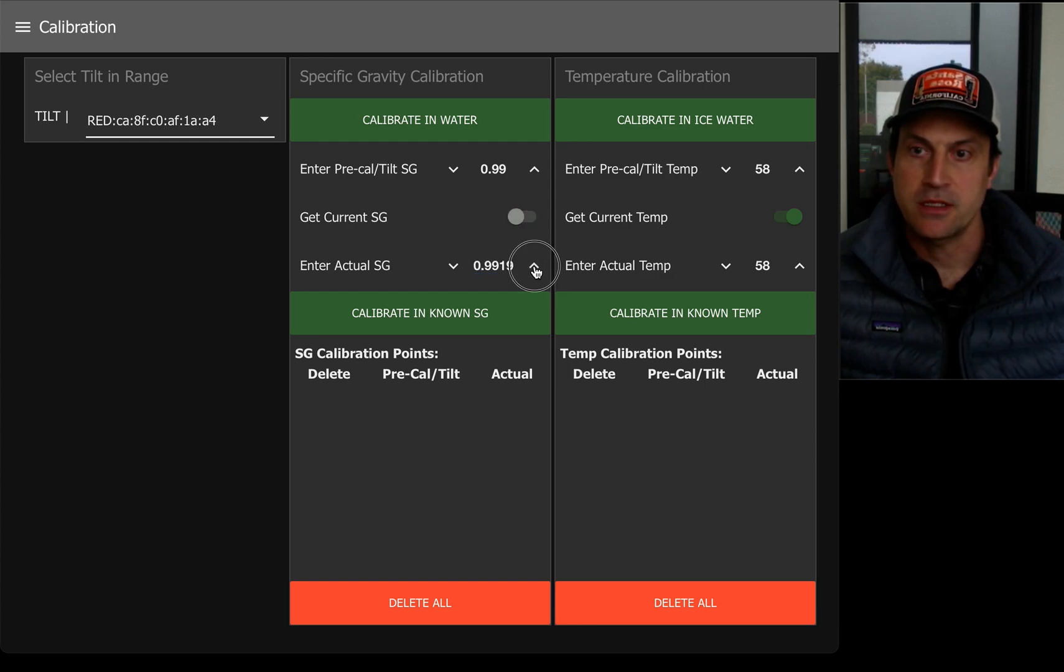
click(534, 267)
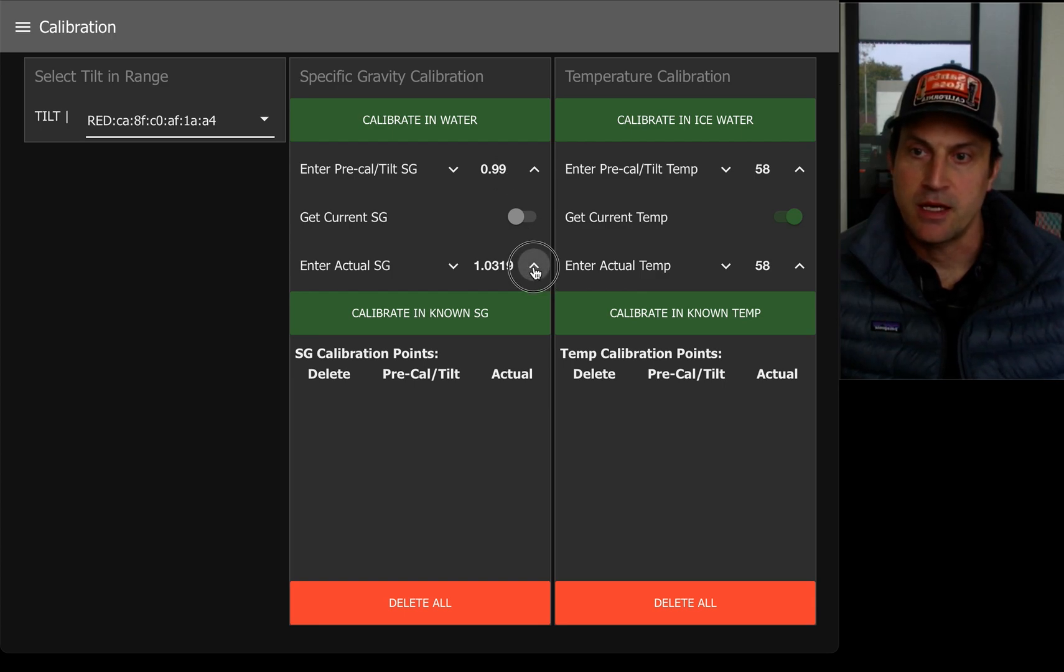
click(419, 312)
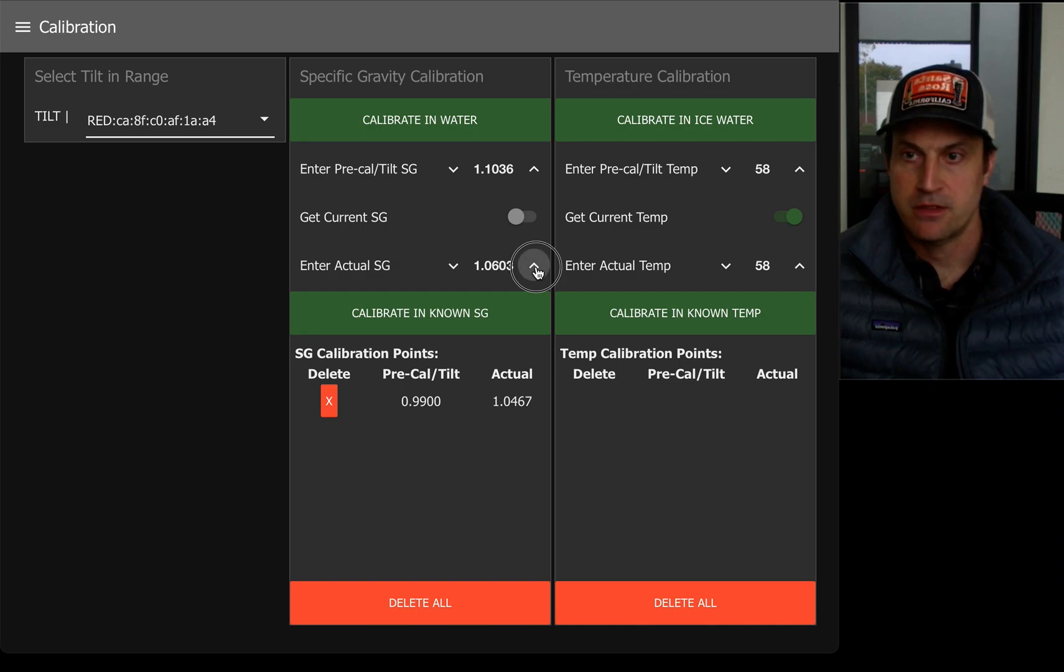